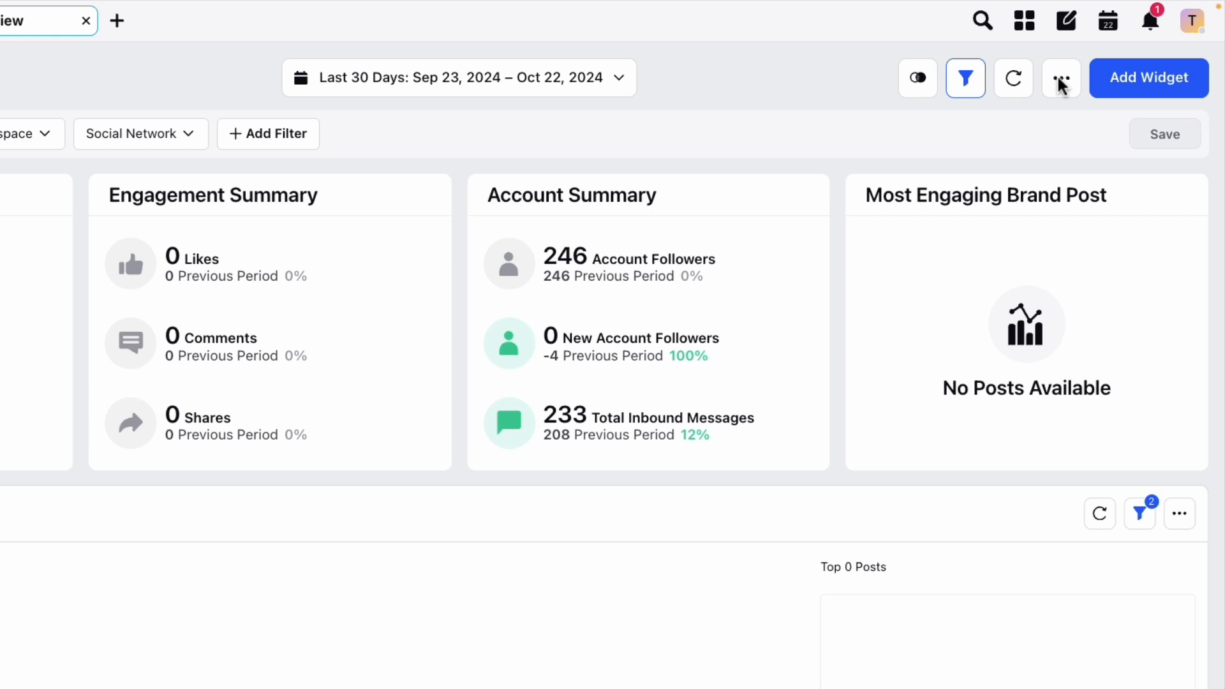
- Start an advanced export of Luke's Overview from the dashboard options
click(1060, 78)
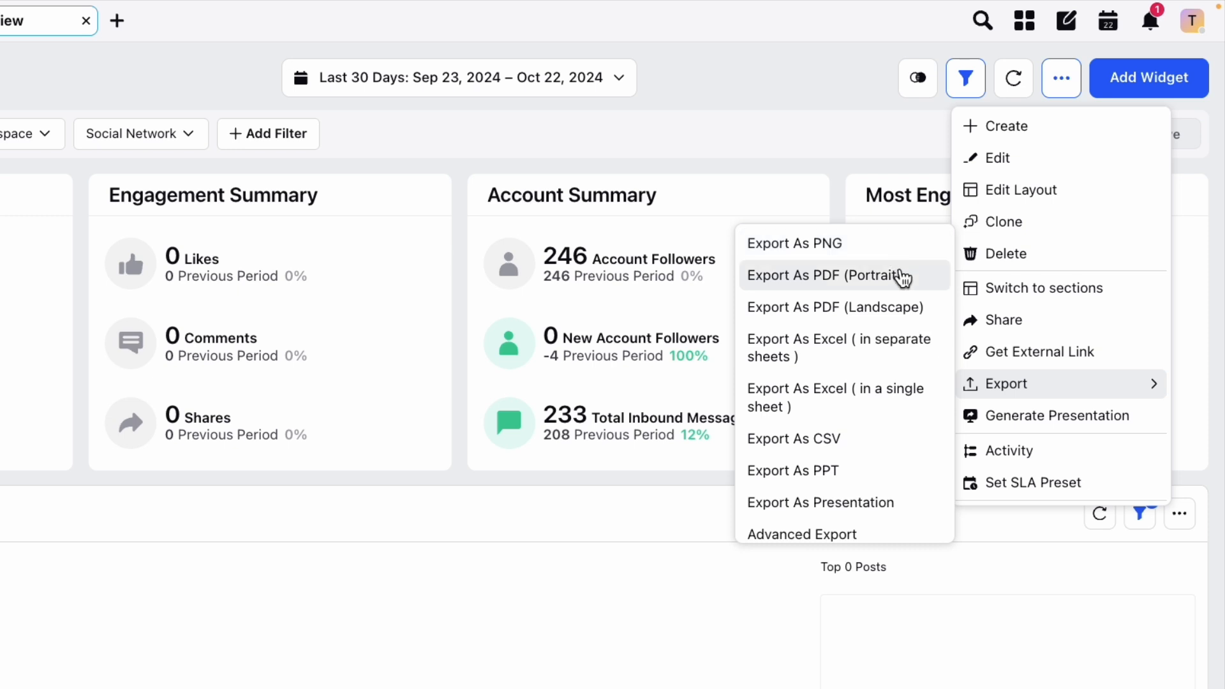
click(828, 276)
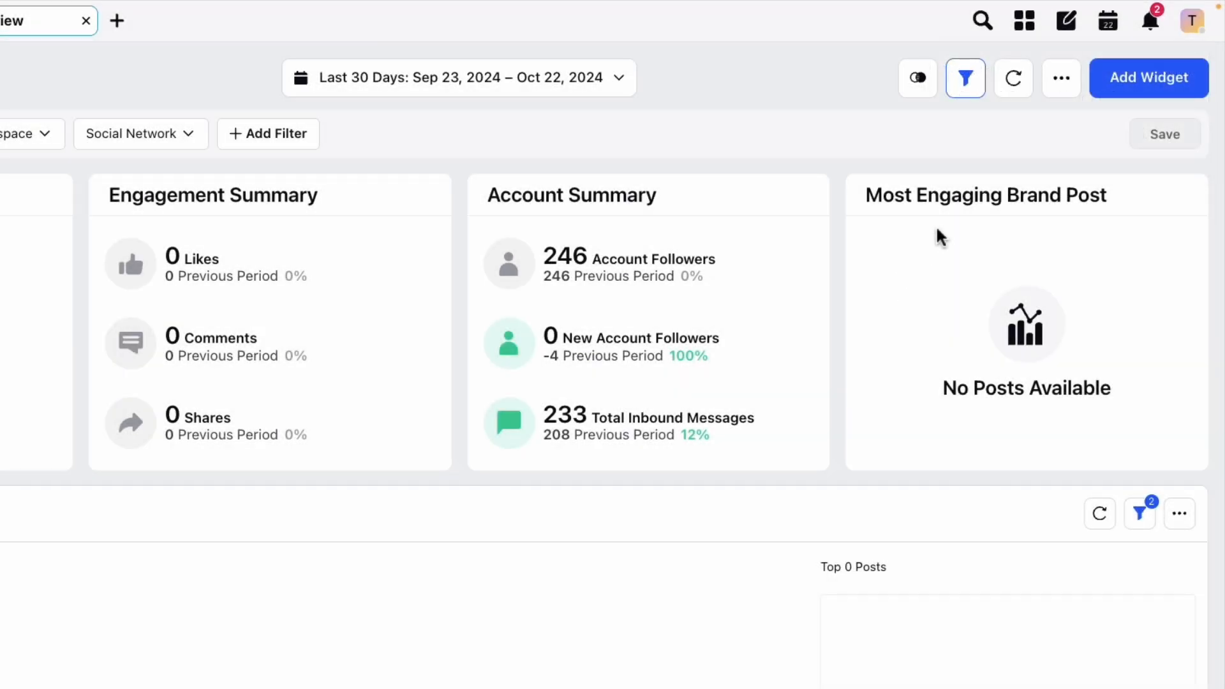
- Set the export date range to This Week (Oct 20–26, 2024)
click(1061, 78)
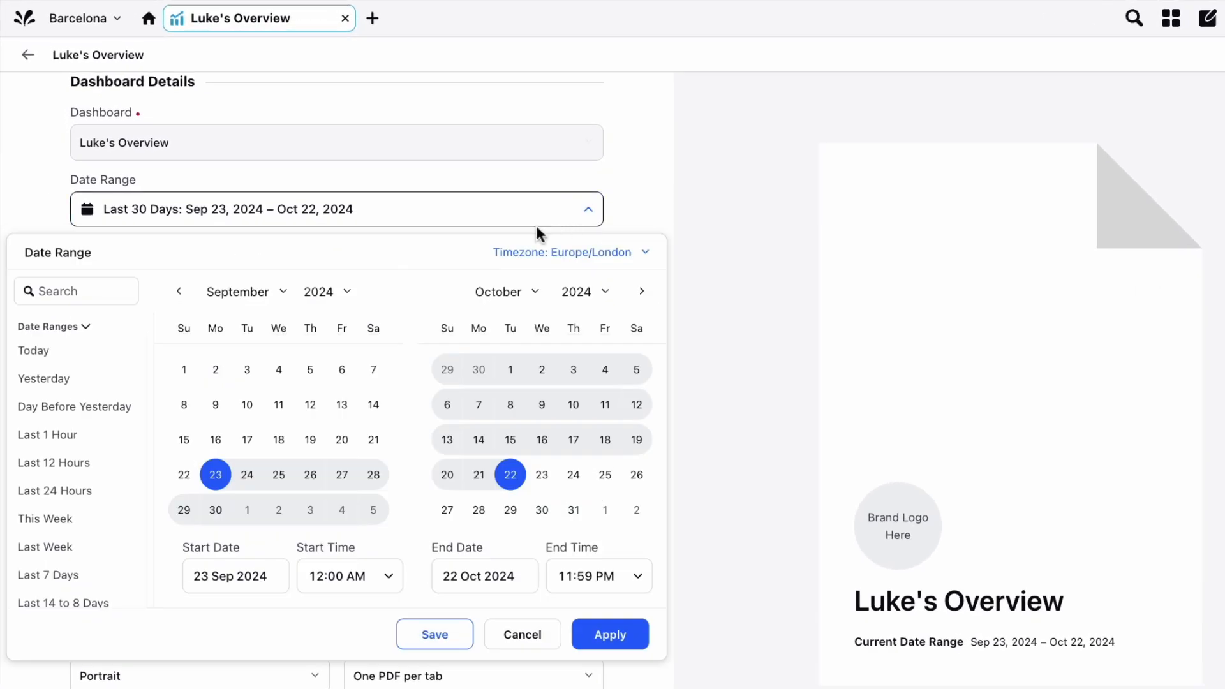
click(45, 518)
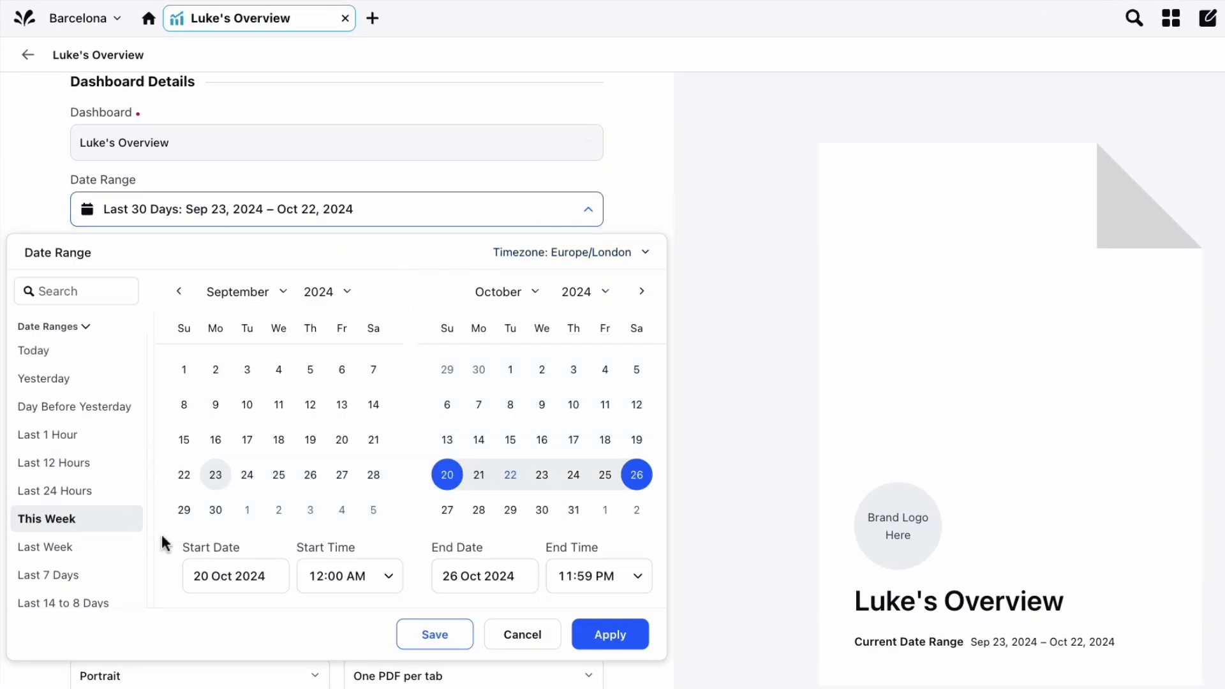
click(610, 634)
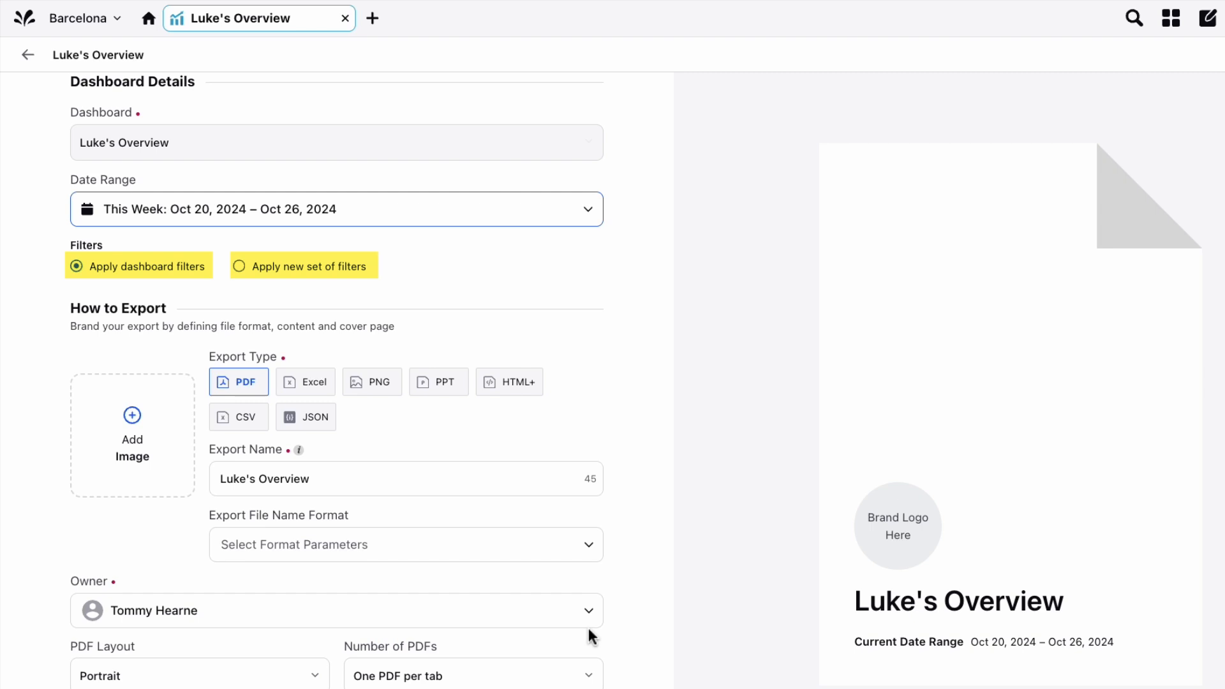
- Keep PDF as the export type and add a food photo as the cover image
click(305, 381)
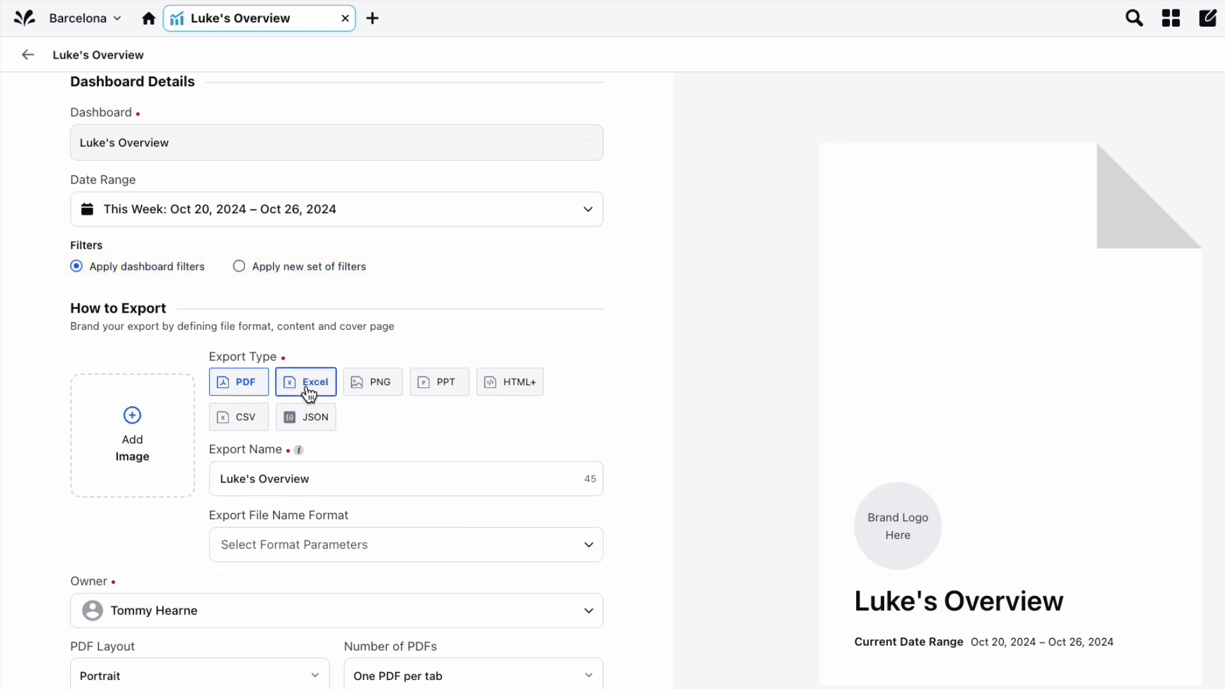
click(373, 382)
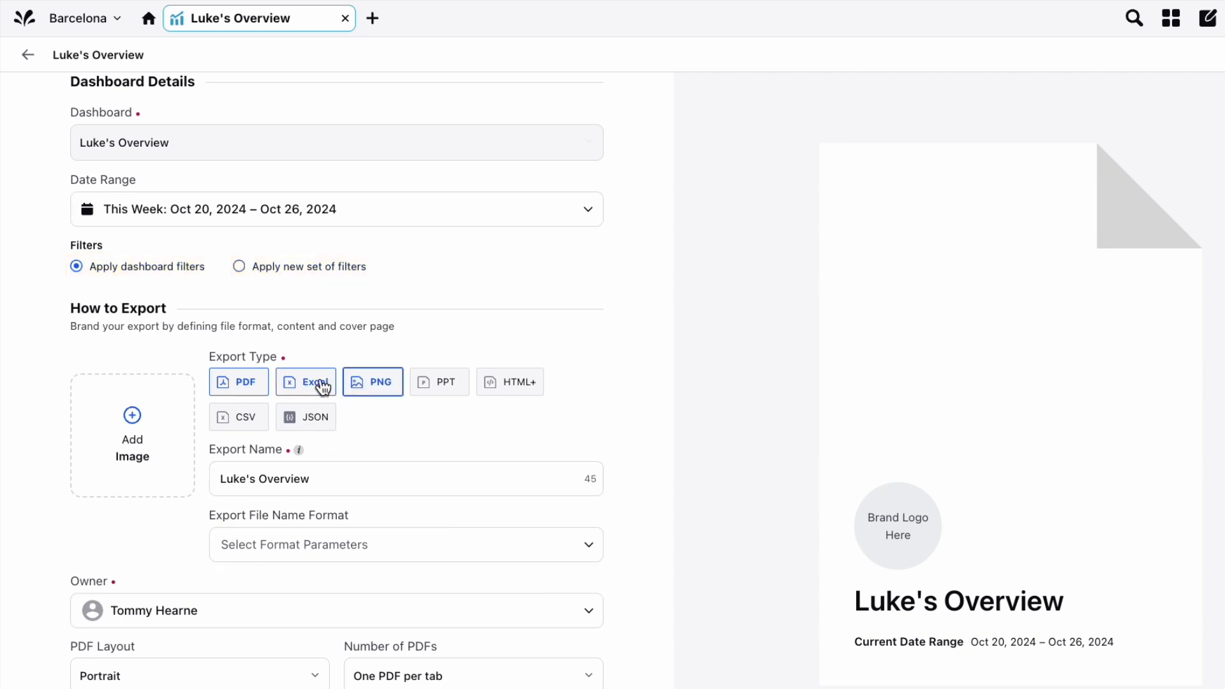
click(238, 381)
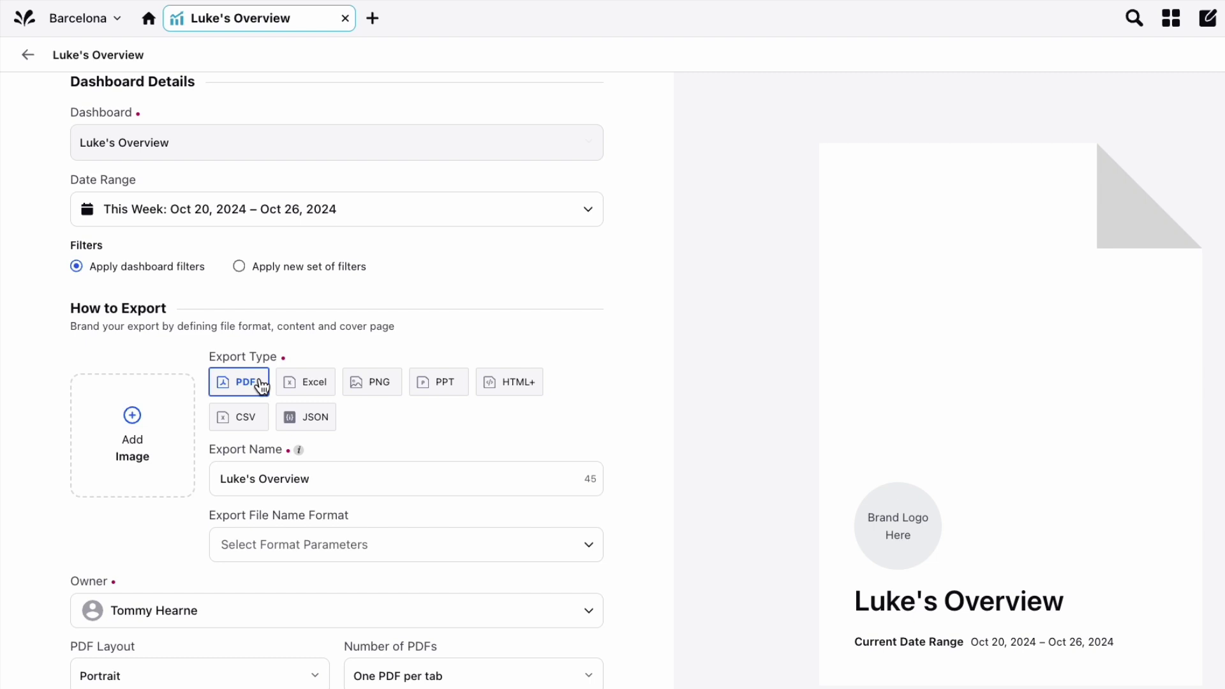
mouse_move(158, 421)
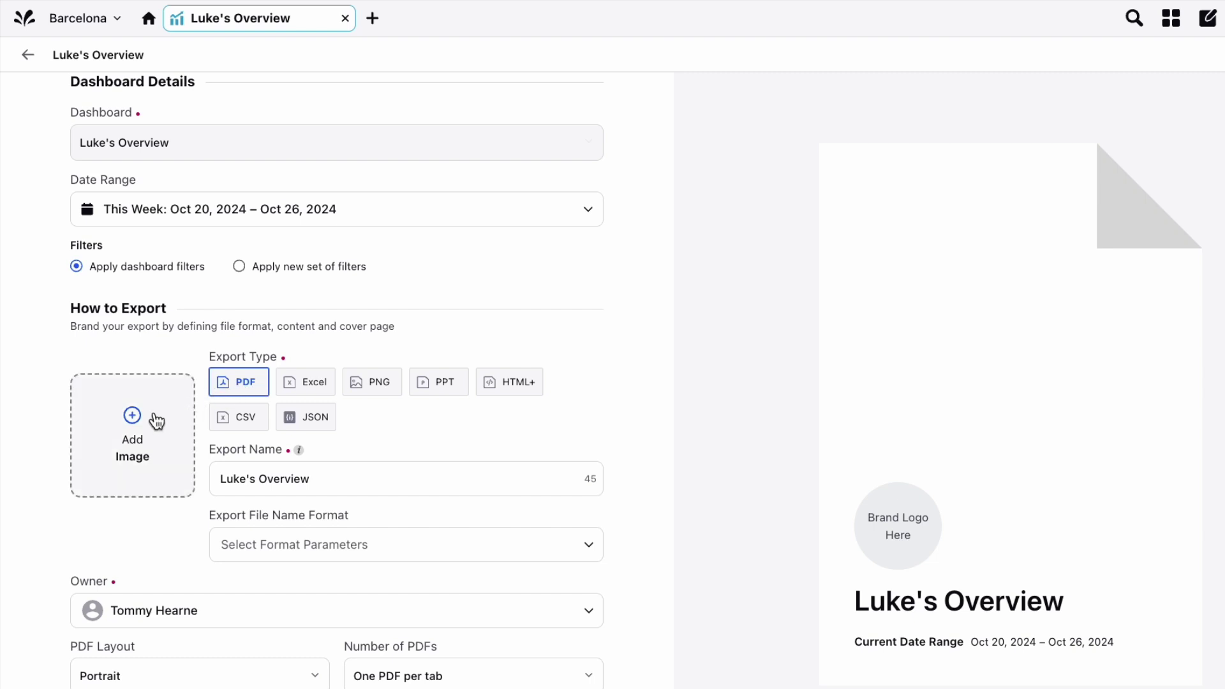
click(131, 416)
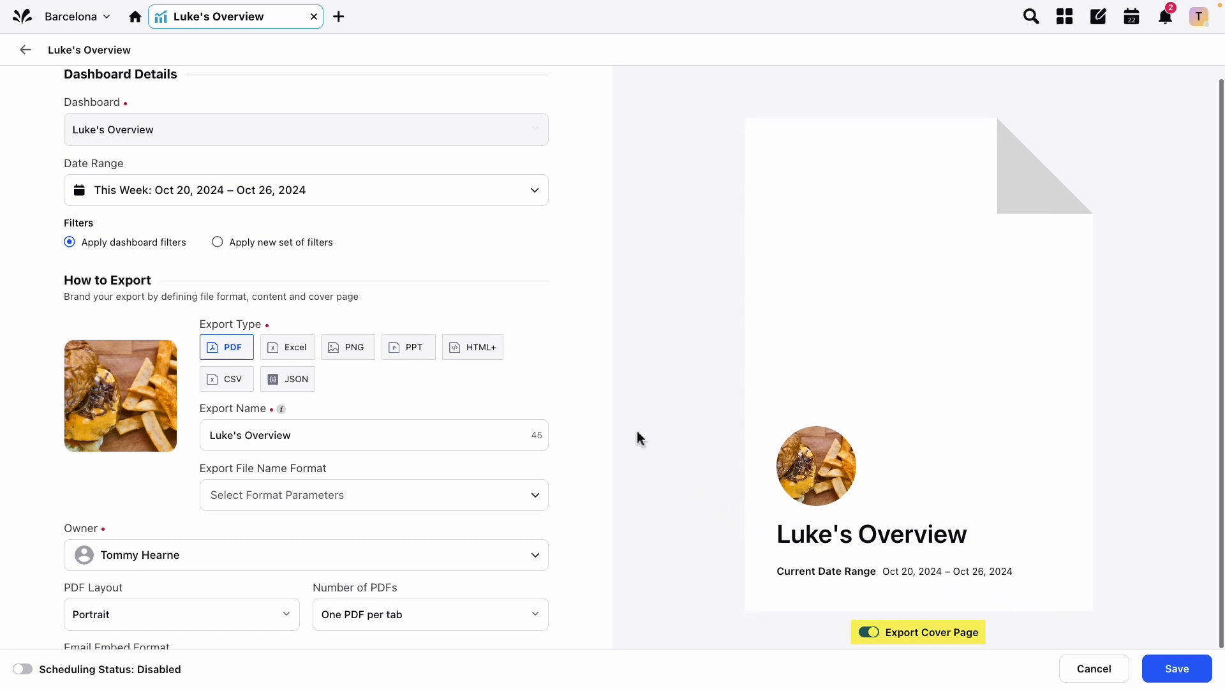
- Set the Export Name to 'Weekly Report'
scroll(down, 3)
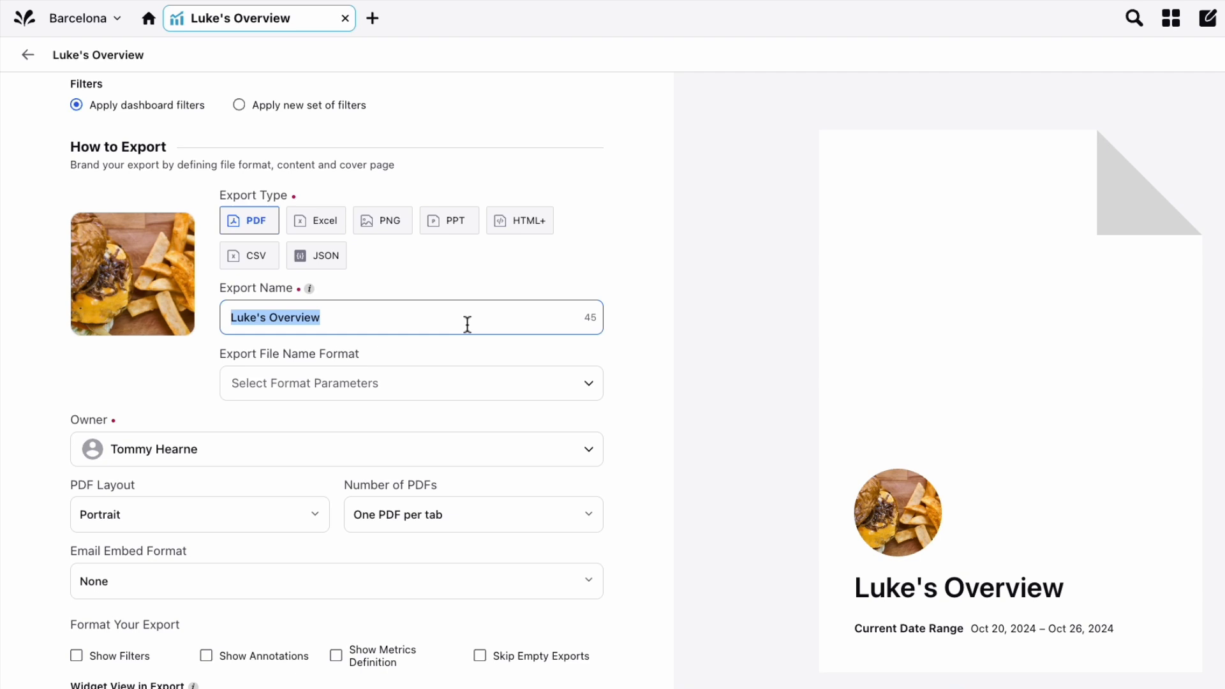
text(Weekly Report)
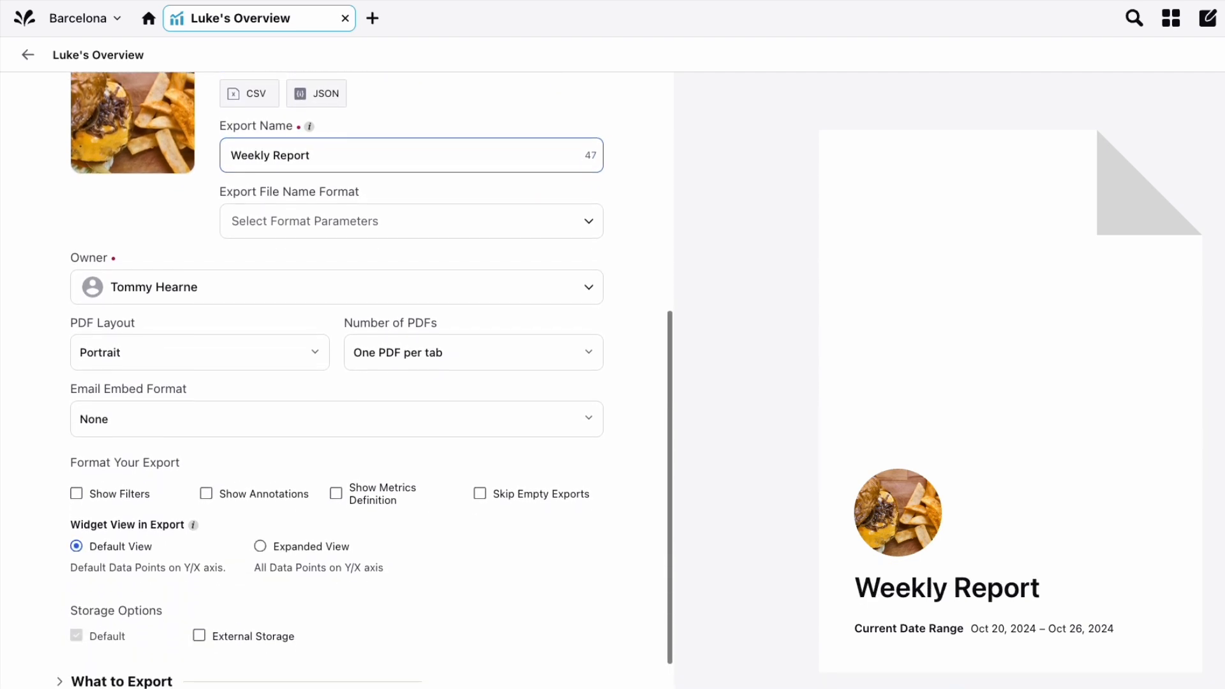
scroll(down, 3)
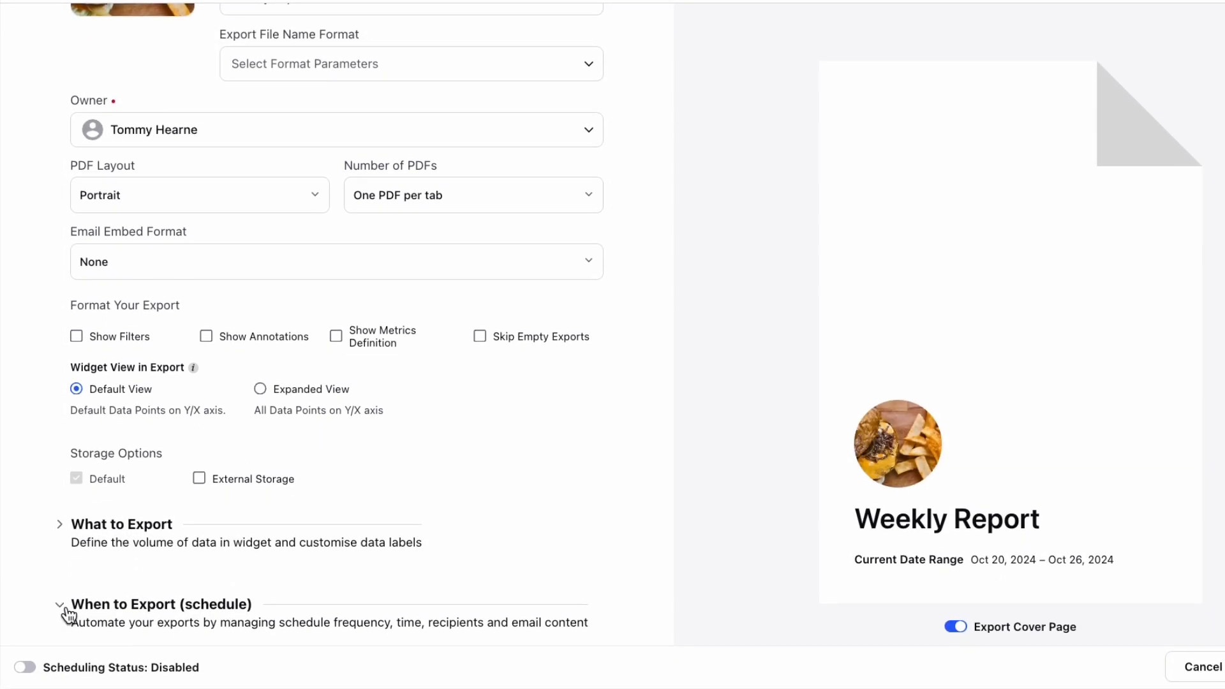
- Schedule the export weekly on Fridays at 5 PM with tags report, cxm and weekly
click(61, 605)
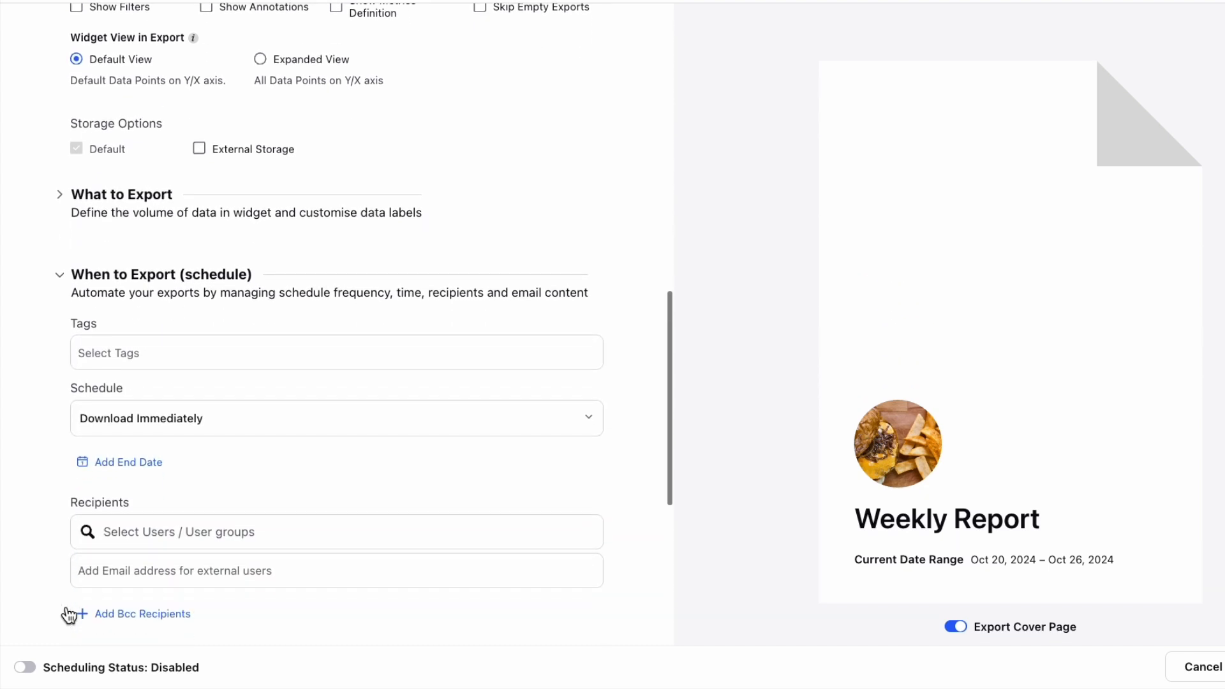
scroll(down, 3)
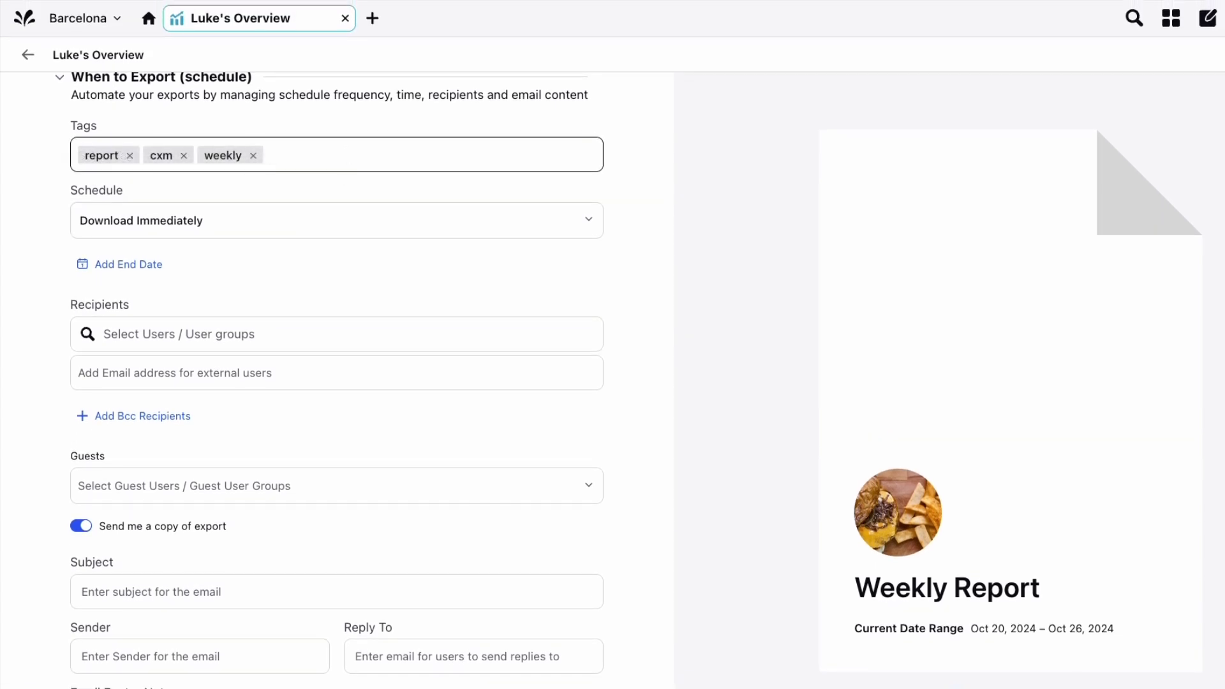
click(333, 217)
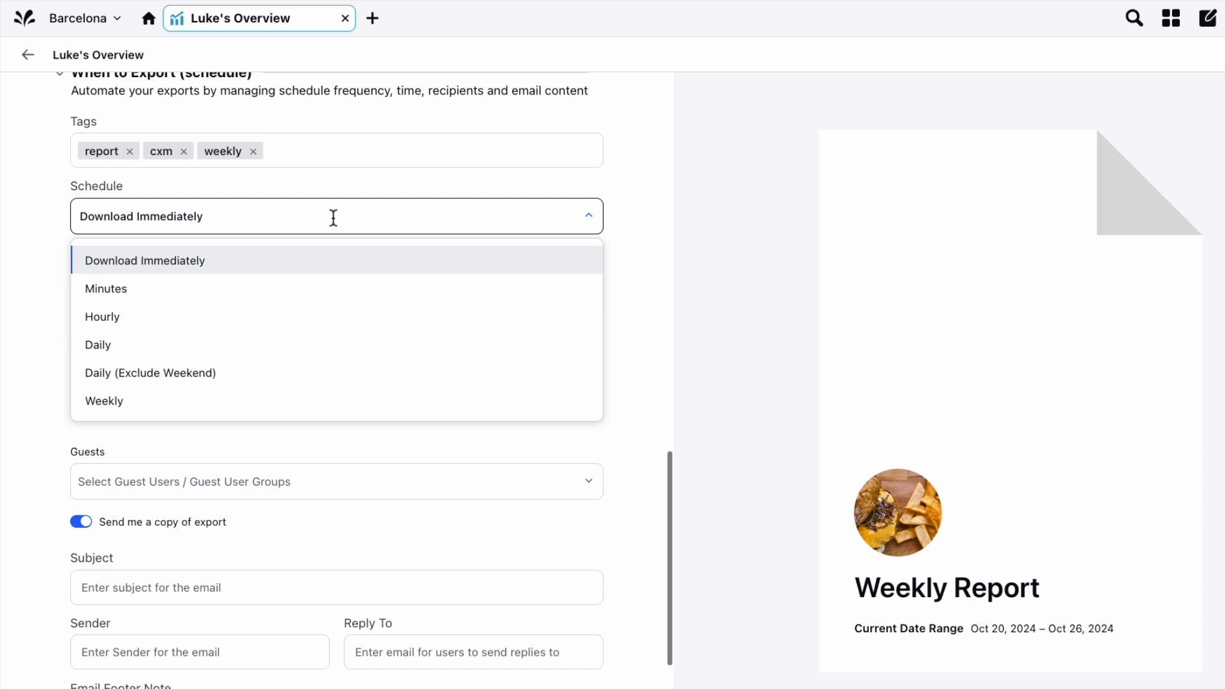
click(103, 401)
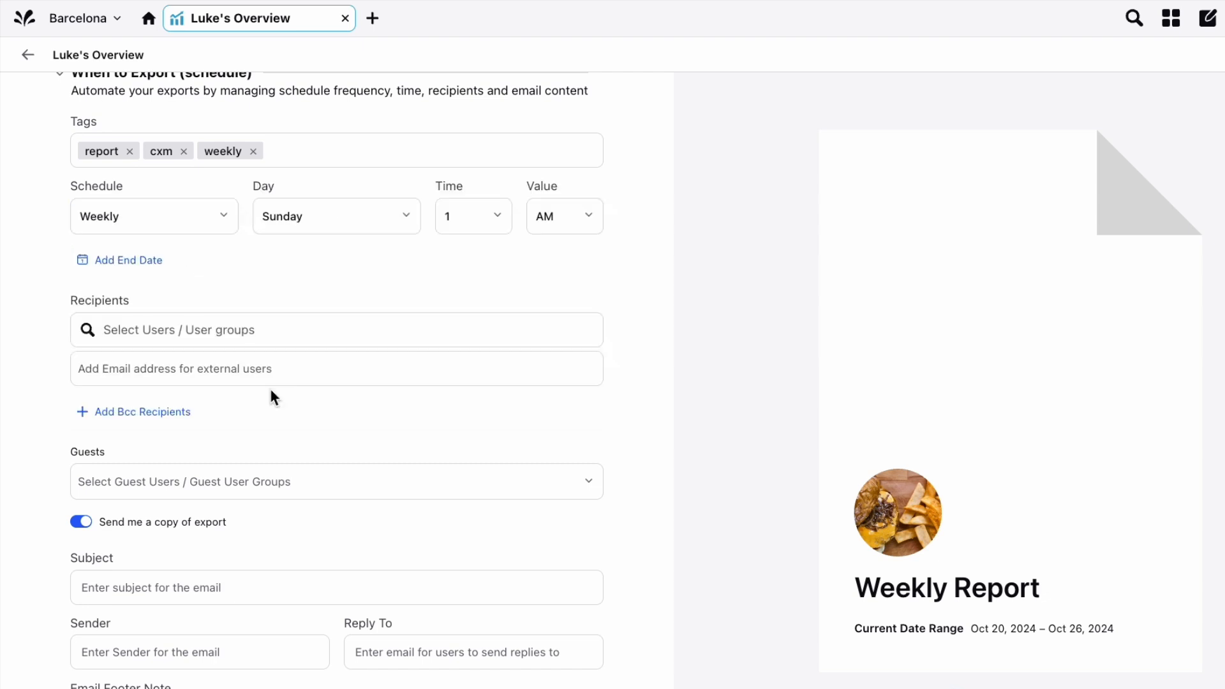
click(337, 216)
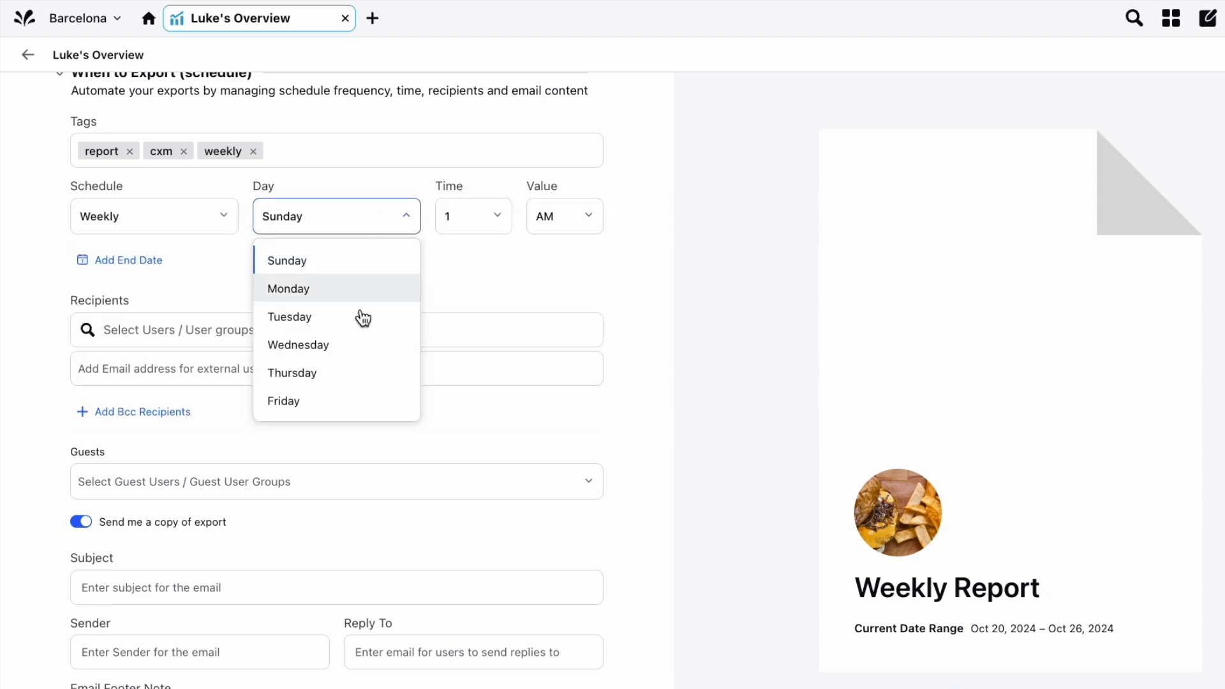
click(284, 401)
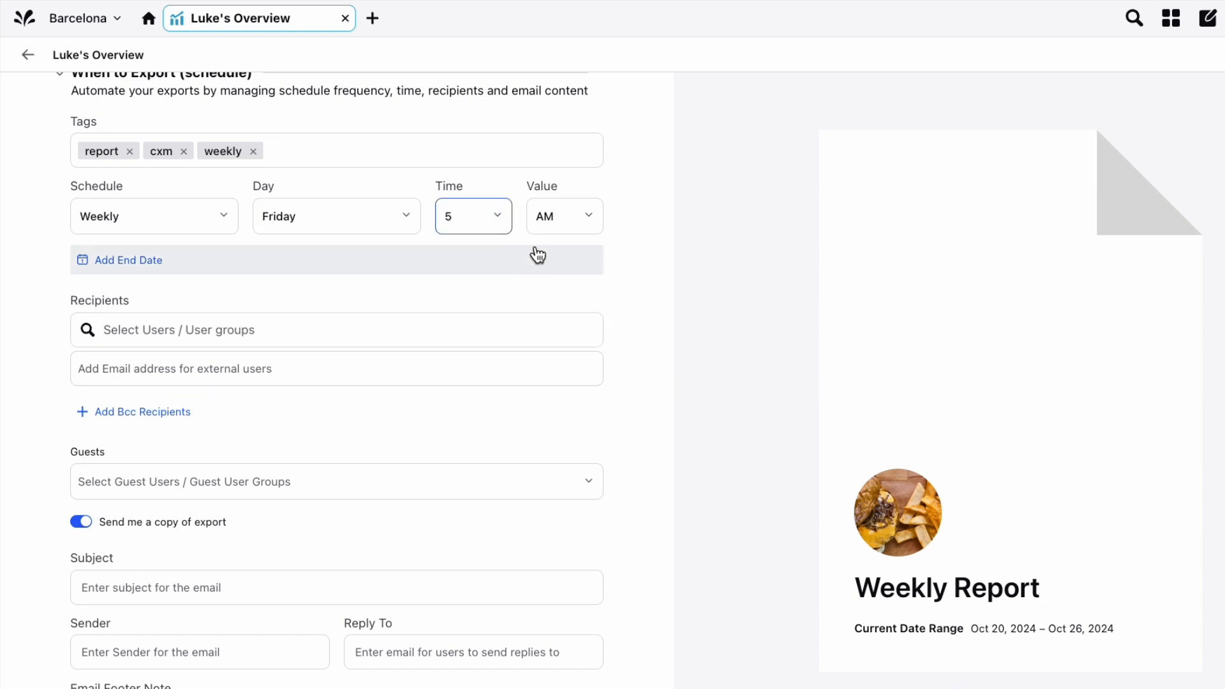
click(564, 216)
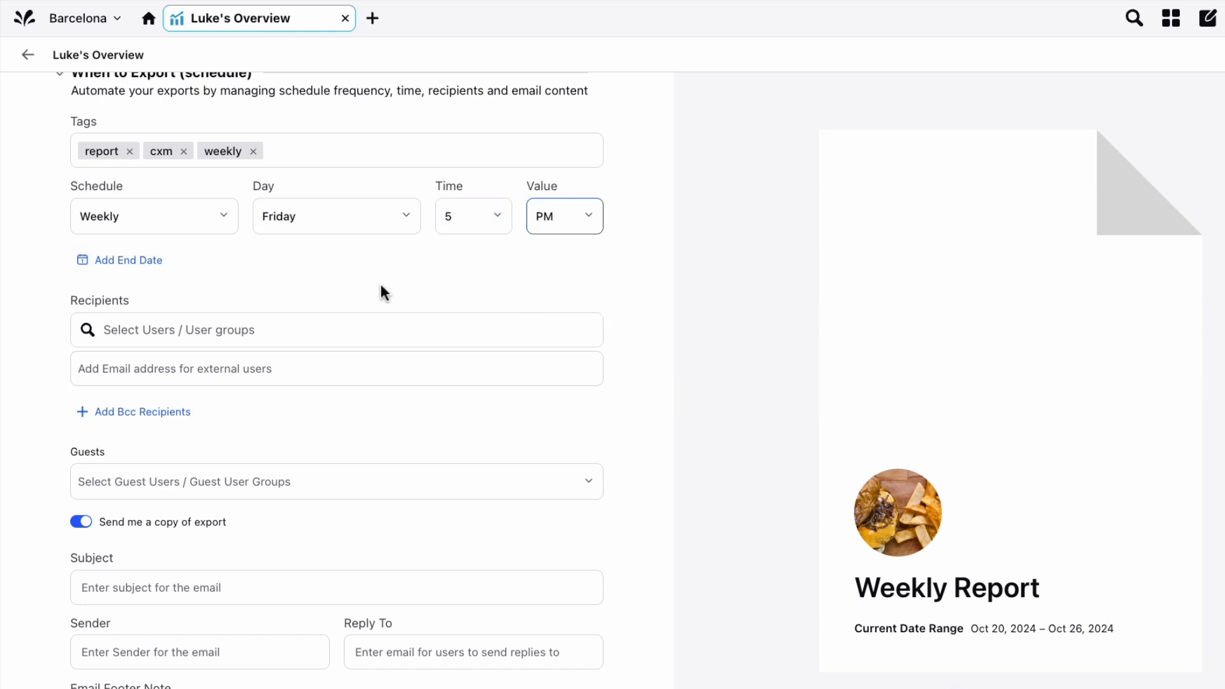
- End the schedule on October 31, 2025
click(127, 260)
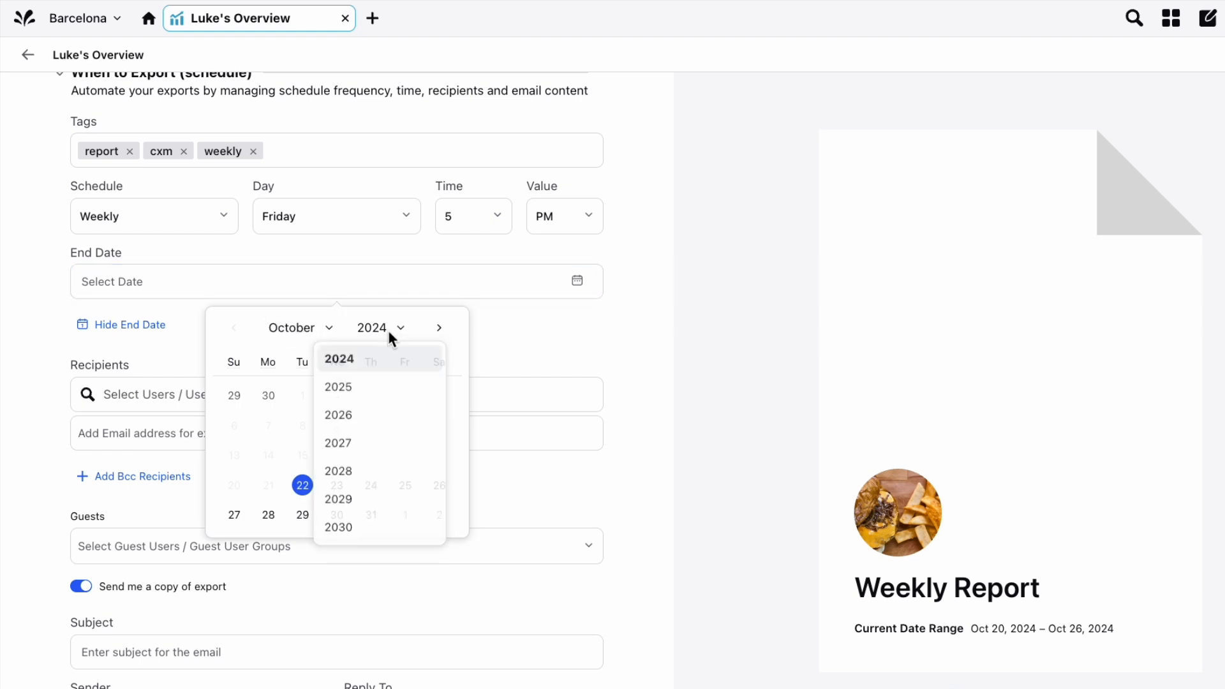
click(338, 388)
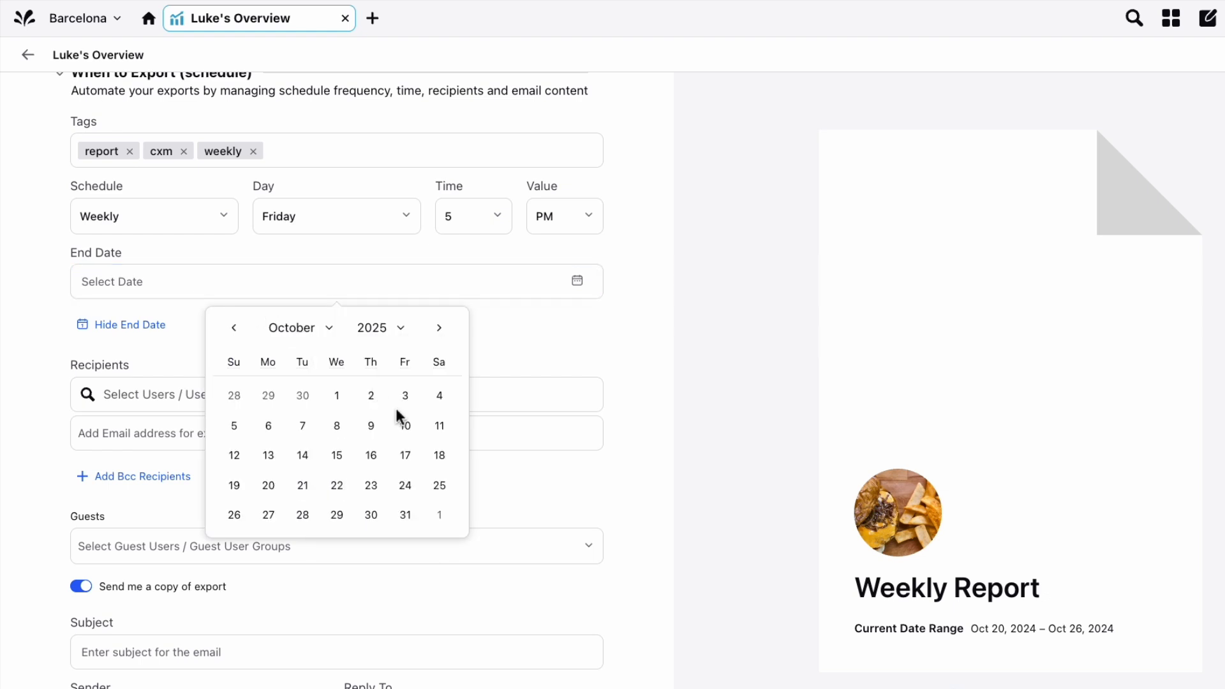
click(406, 514)
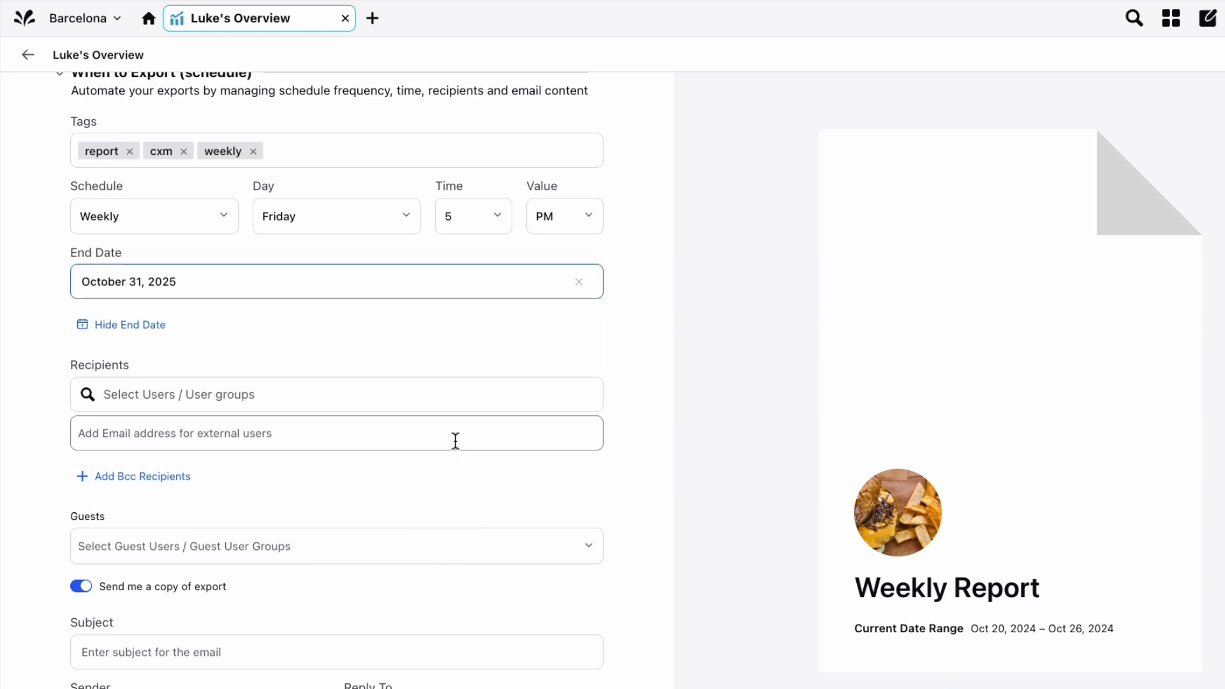
scroll(down, 3)
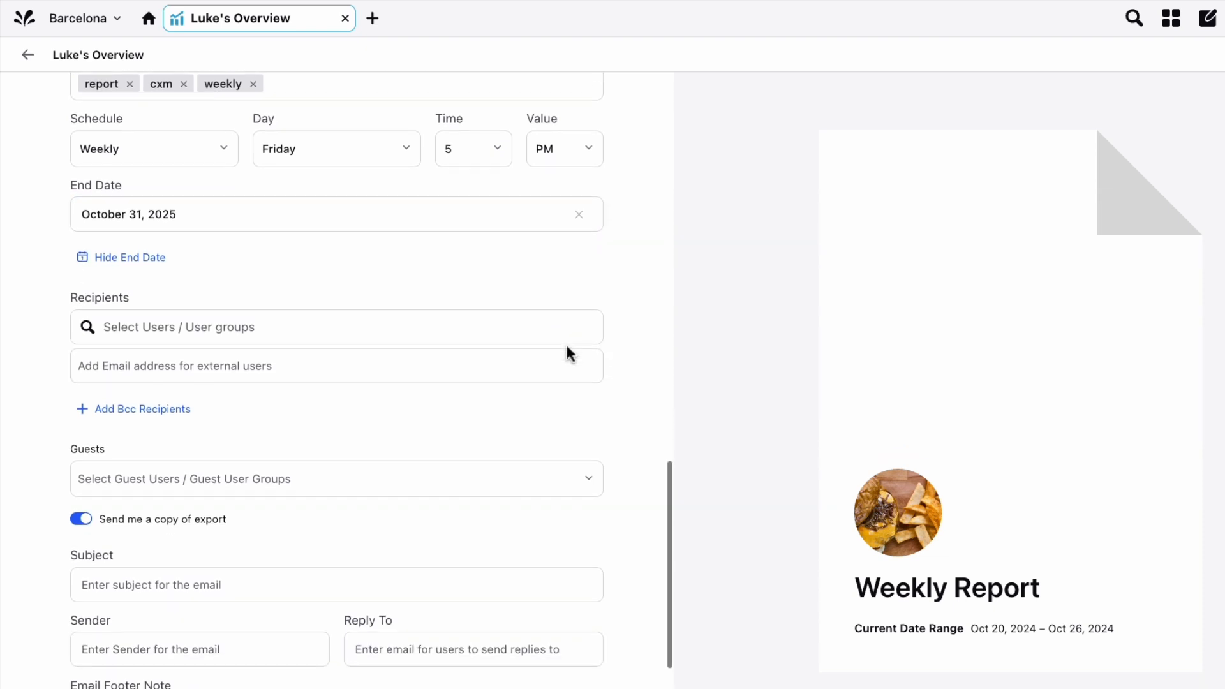
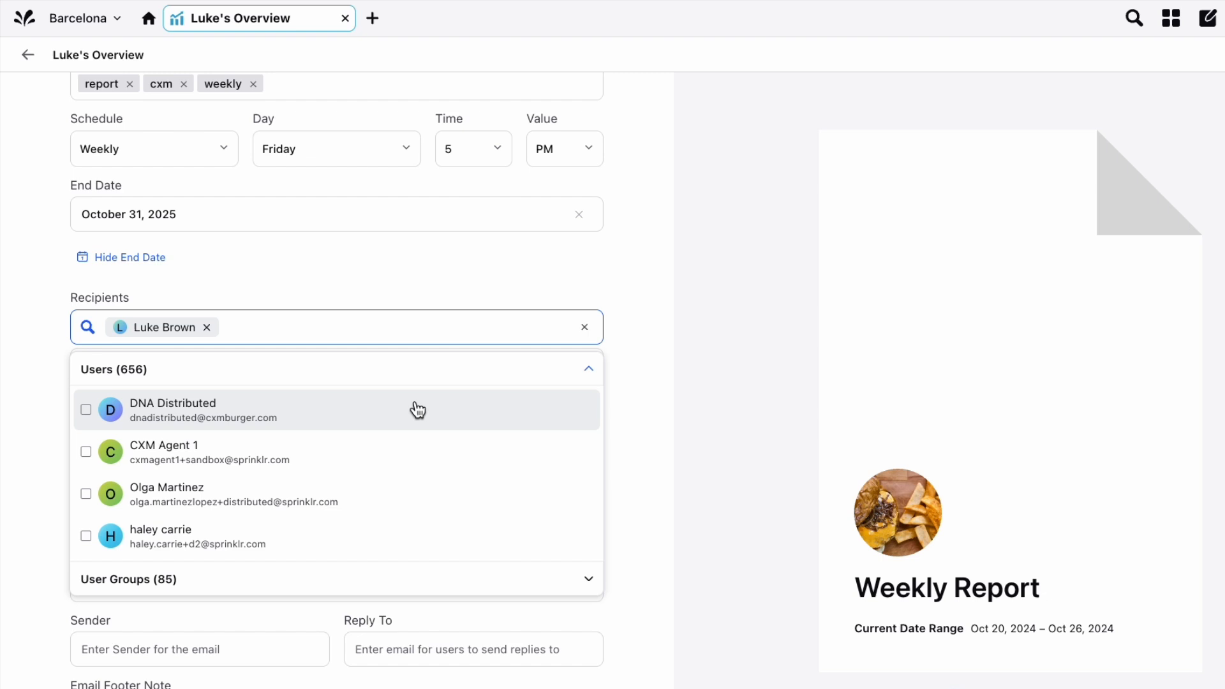
scroll(down, 3)
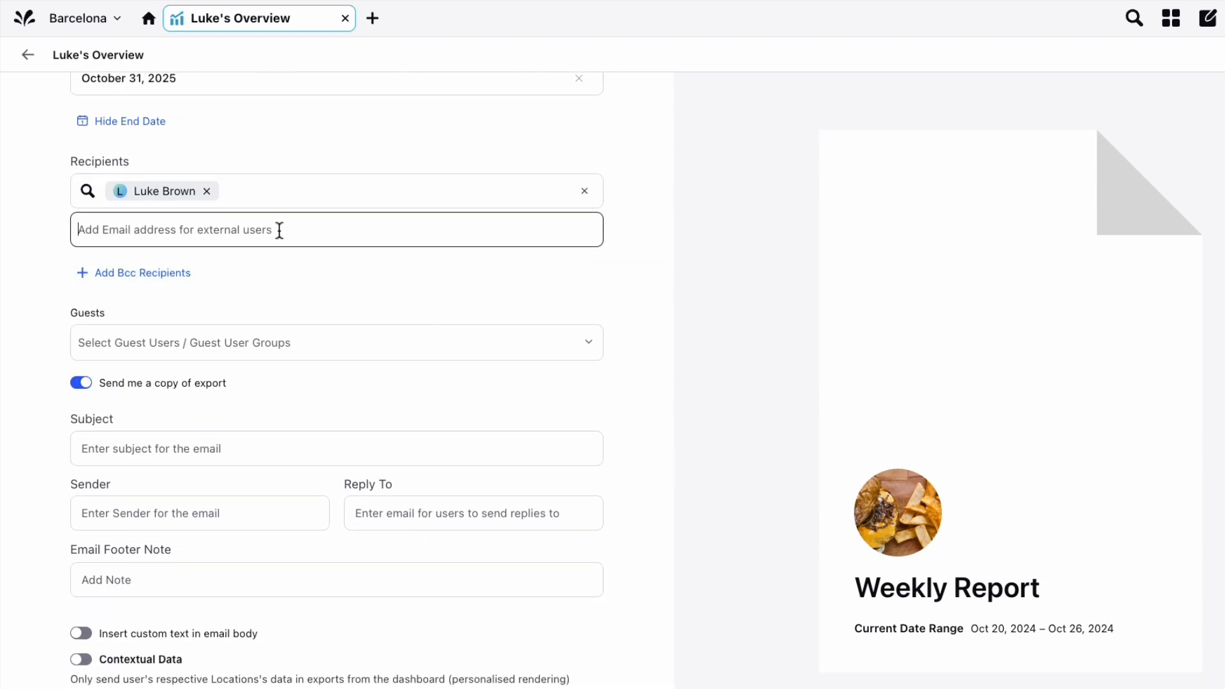
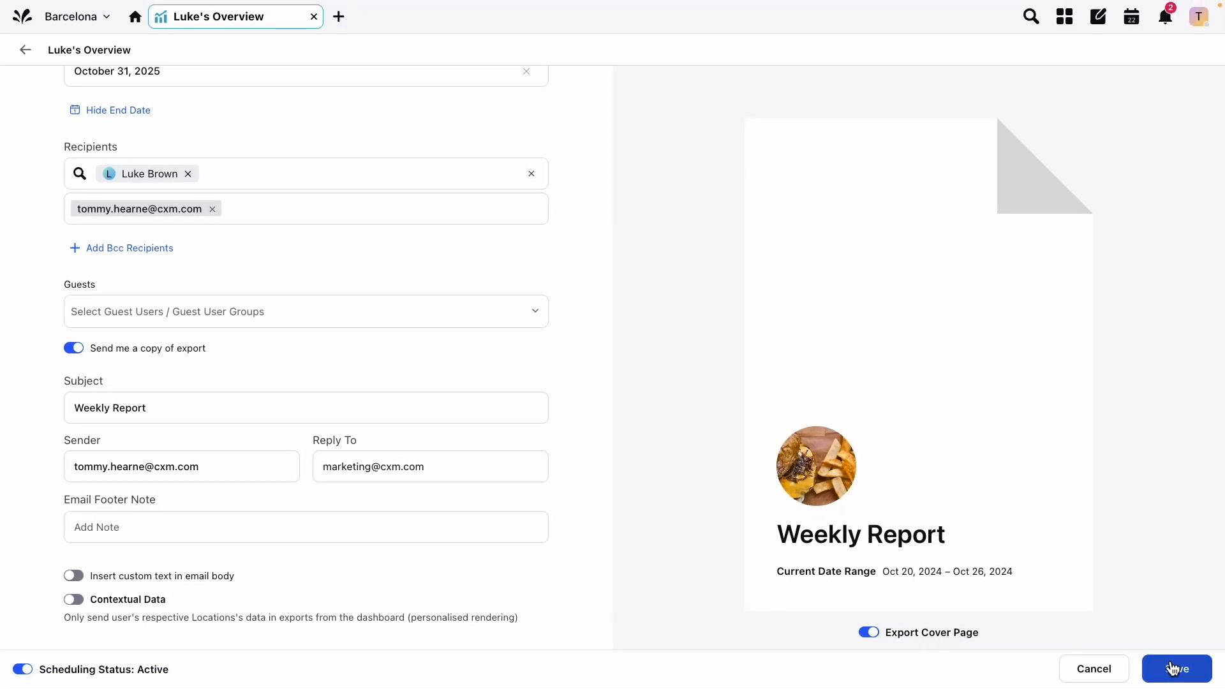
click(1176, 669)
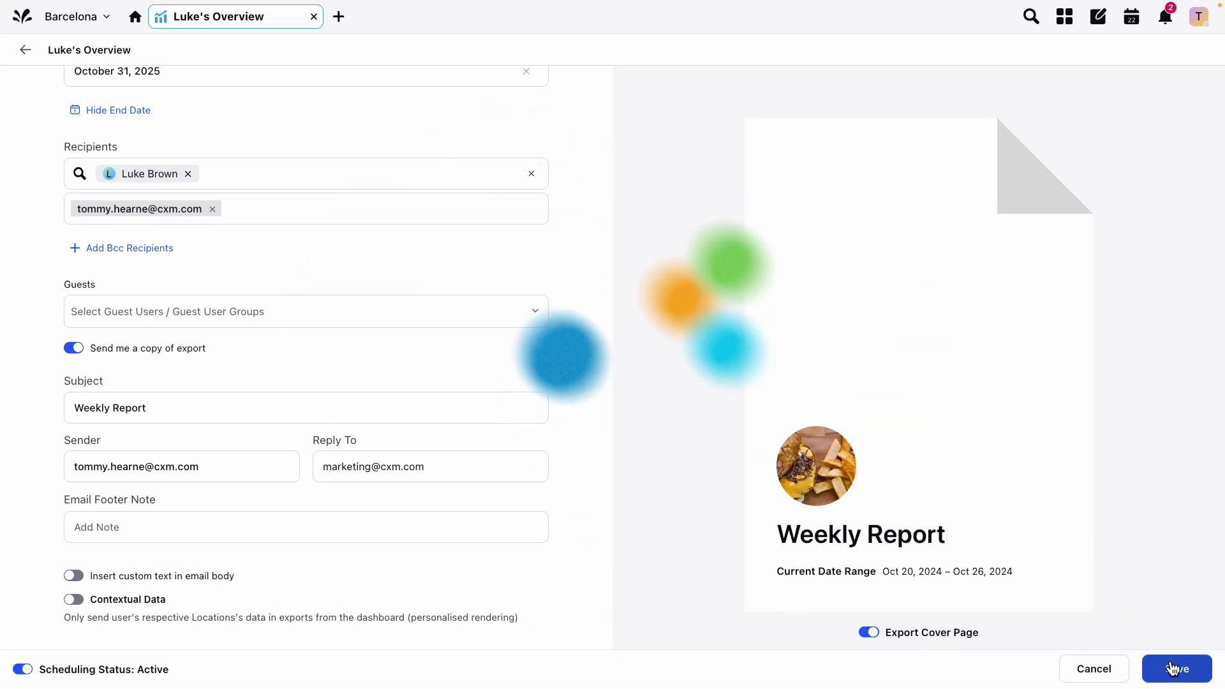